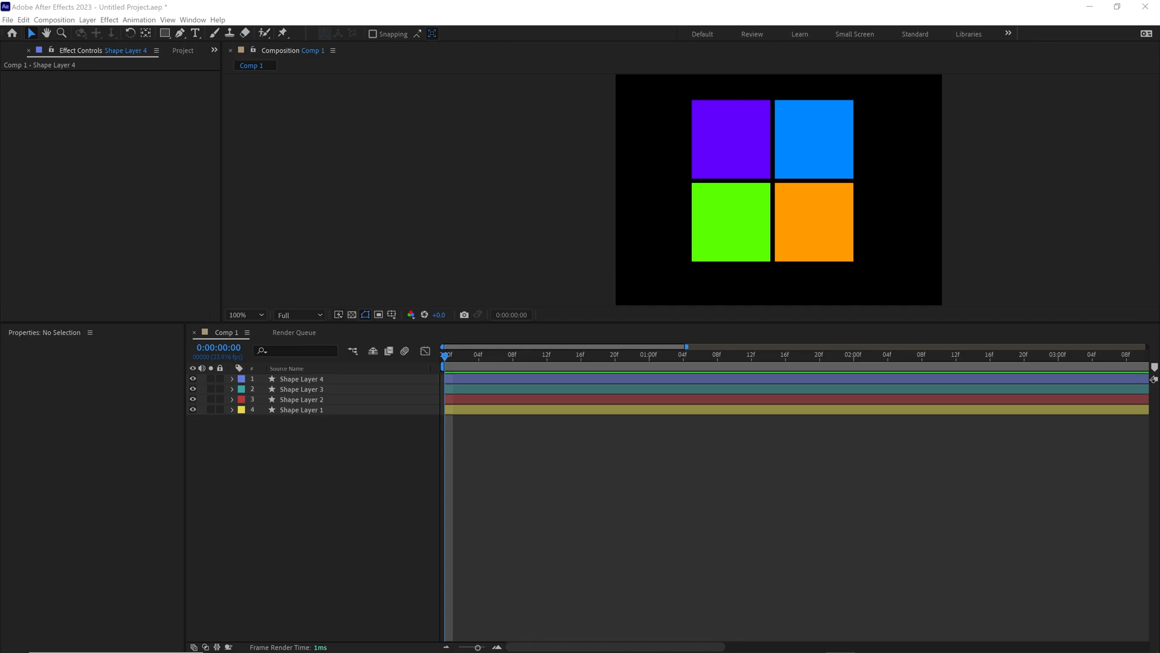
pyautogui.moveTo(1103, 320)
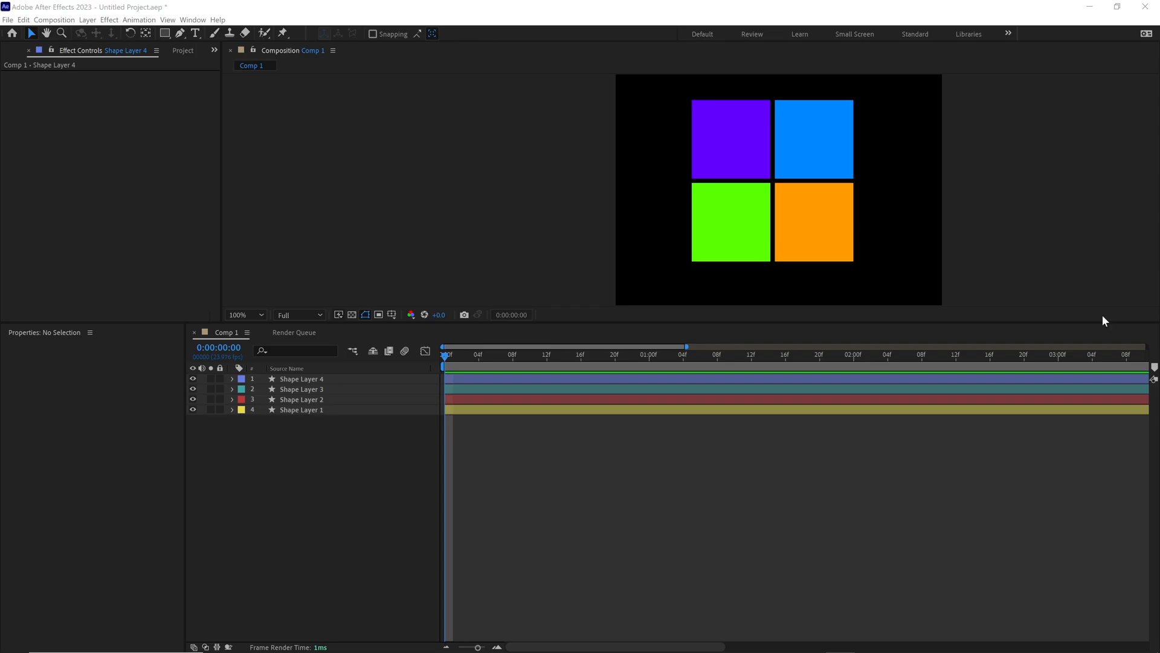
# Recolor the bottom-right square's fill from orange to cyan, then deselect all layers.
pyautogui.click(301, 409)
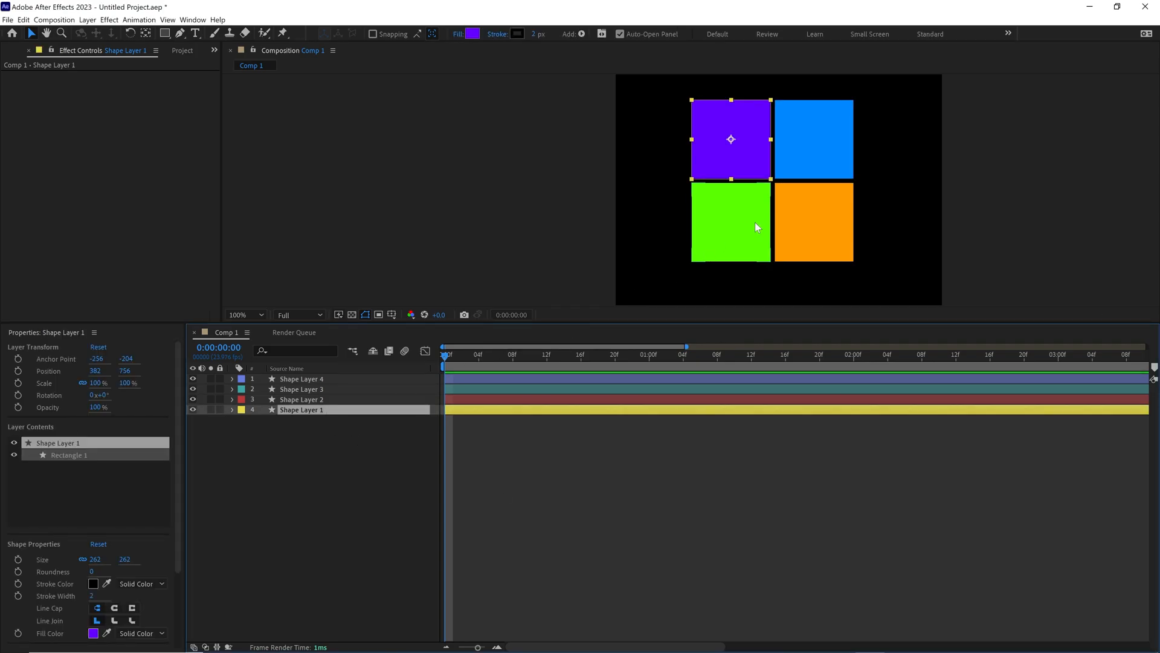
pyautogui.click(301, 378)
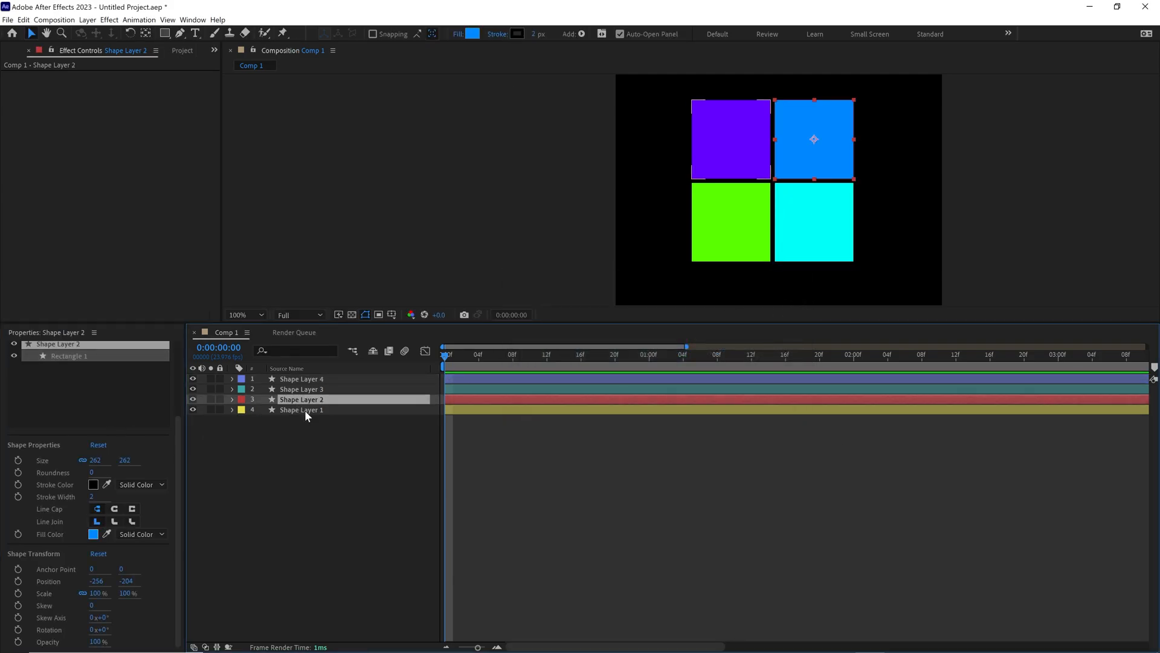
pyautogui.click(301, 410)
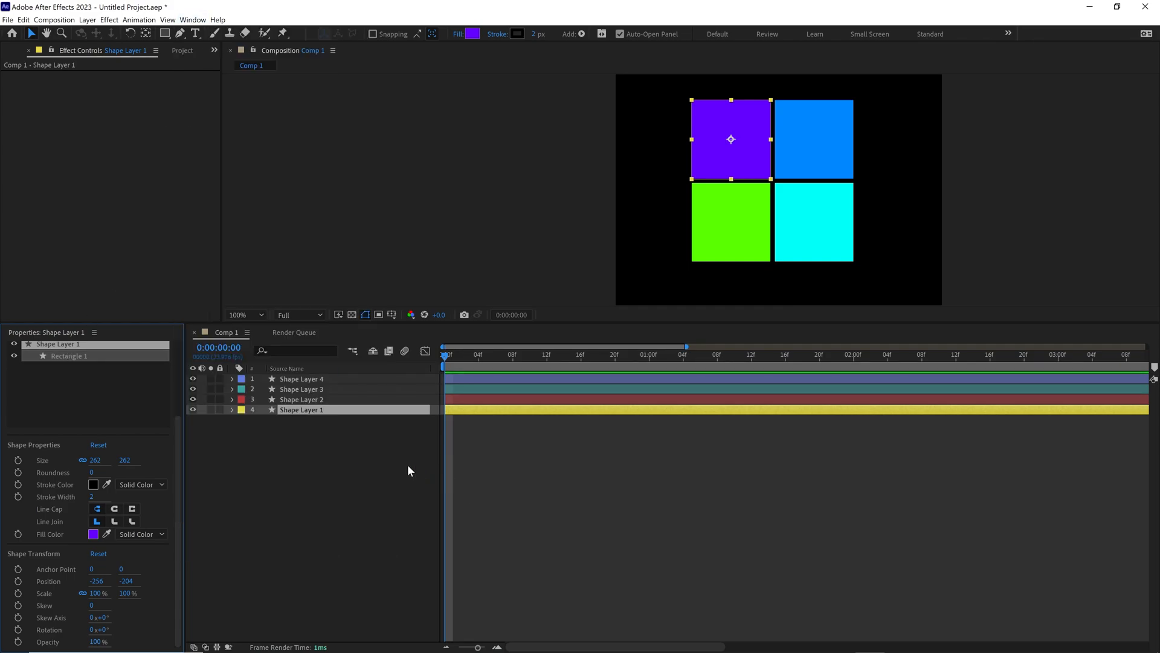
pyautogui.click(348, 474)
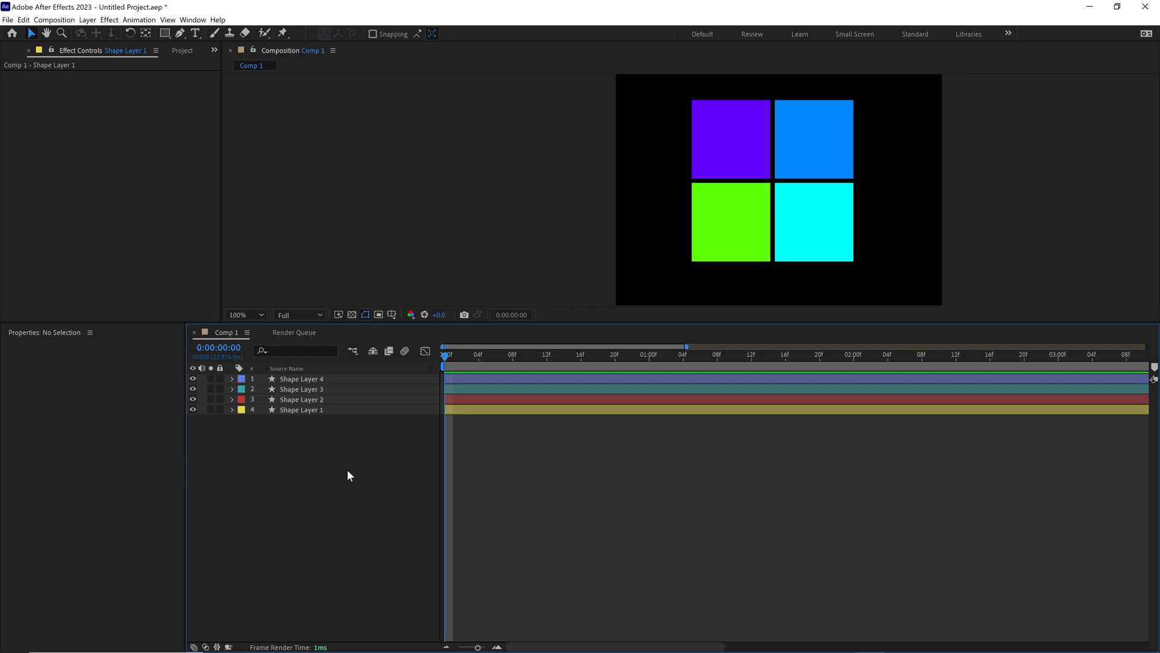
# Create a new adjustment layer at the top of Comp 1's layer stack.
pyautogui.rightClick(350, 475)
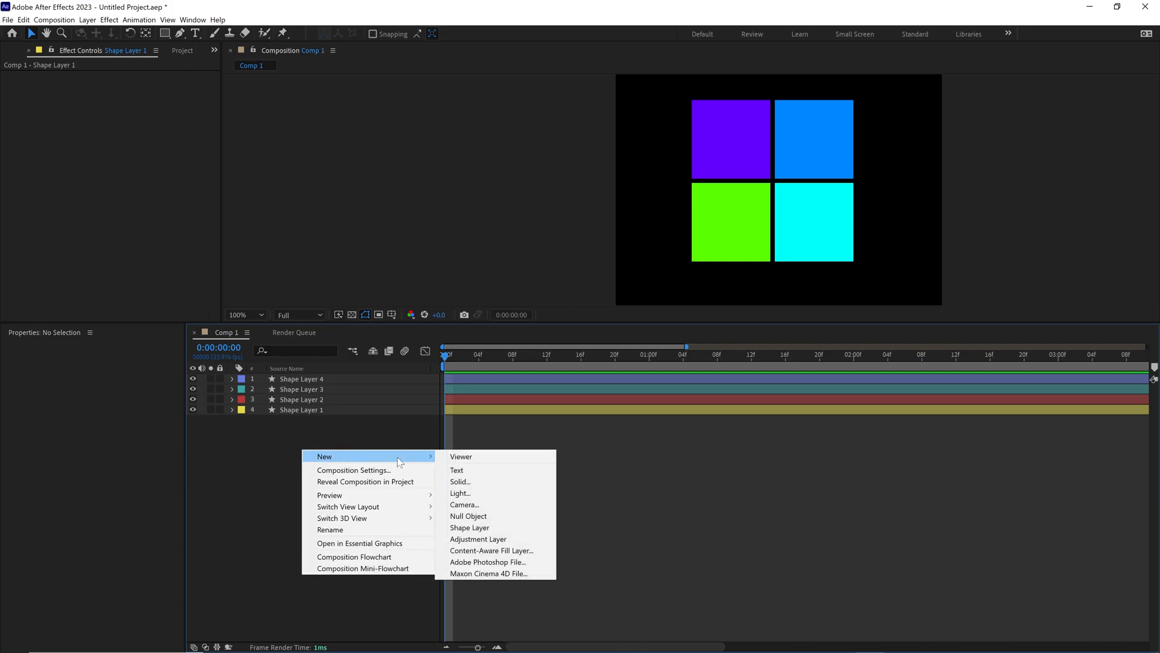
pyautogui.moveTo(478, 539)
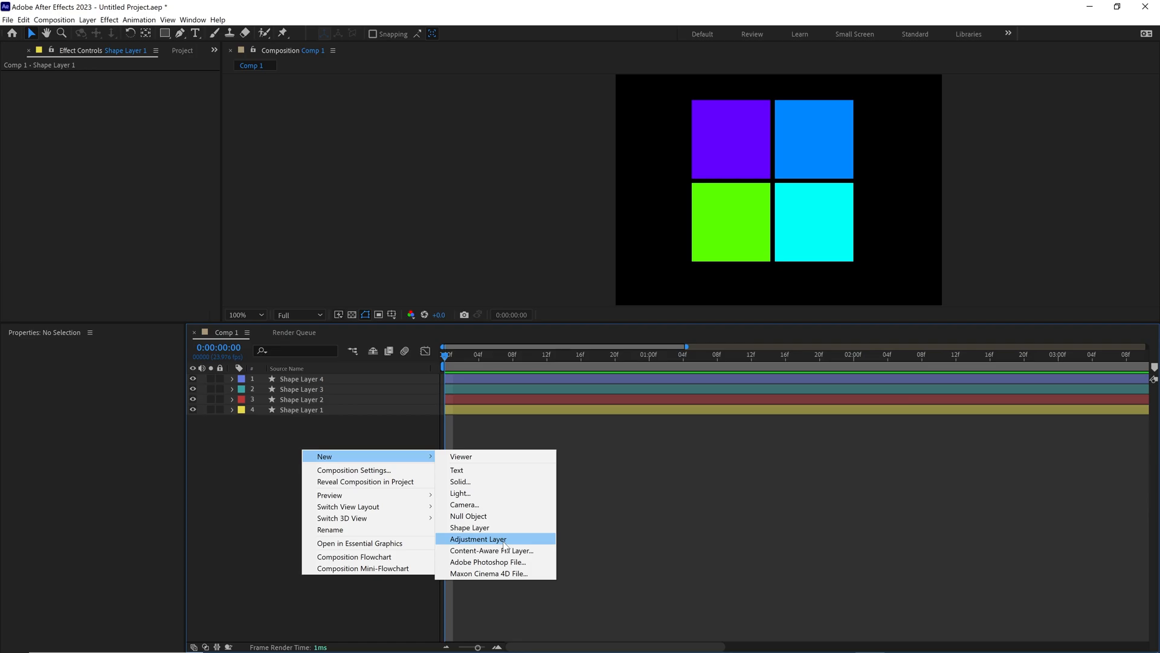
pyautogui.click(479, 539)
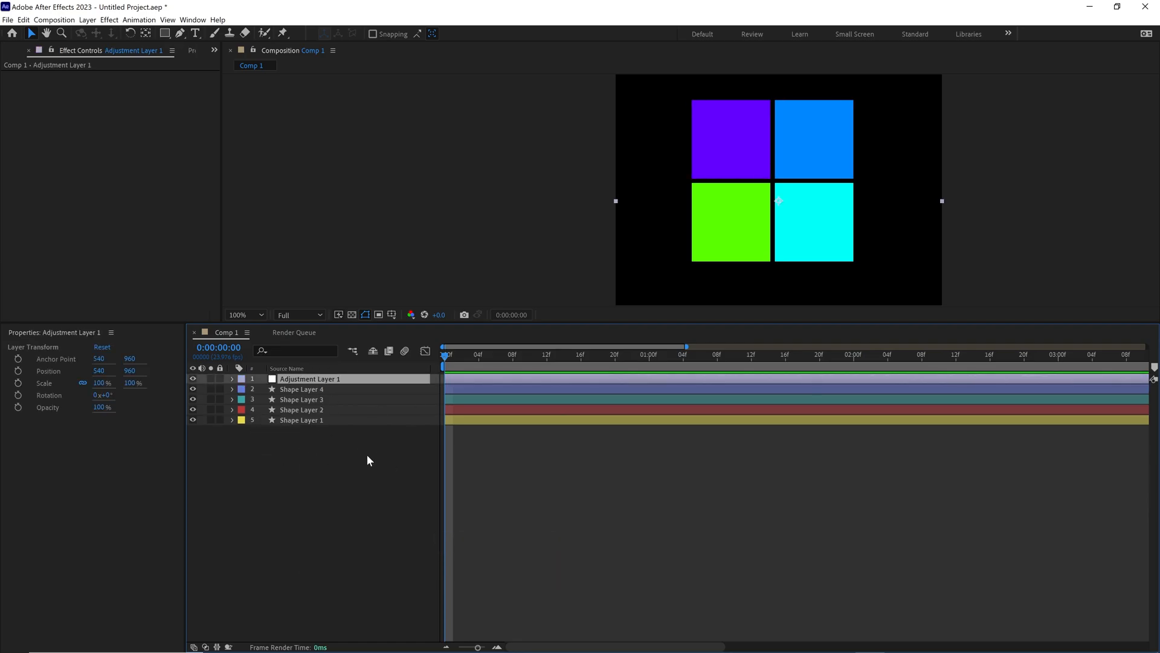
pyautogui.click(193, 19)
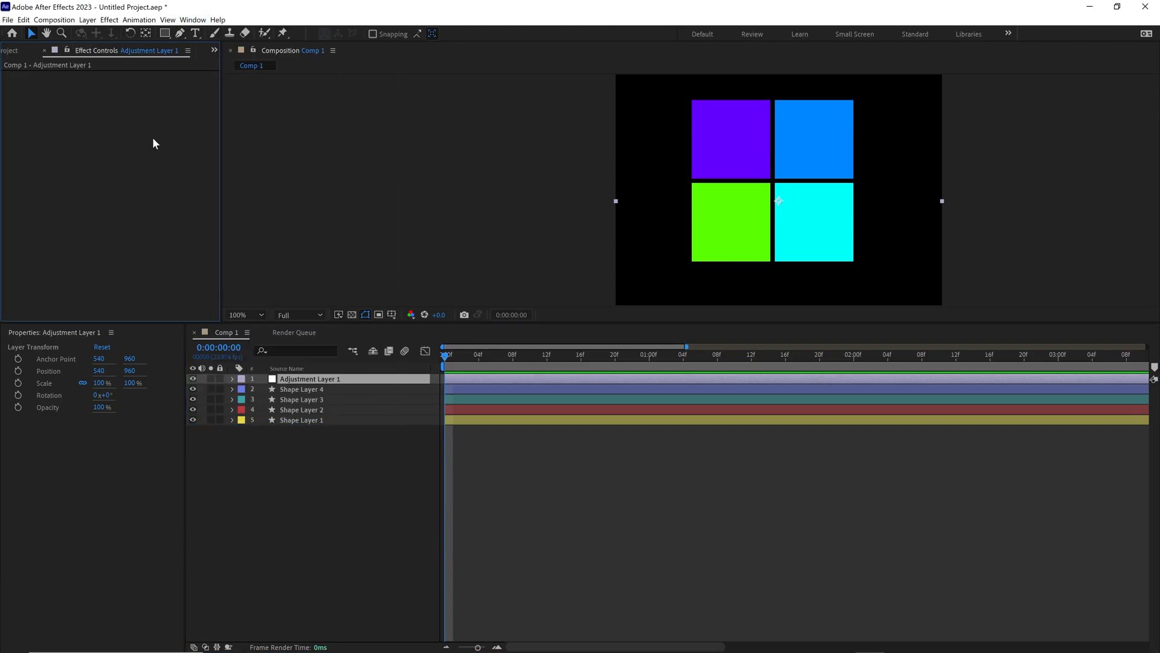
# Add a Color Control expression effect to the adjustment layer.
pyautogui.click(109, 20)
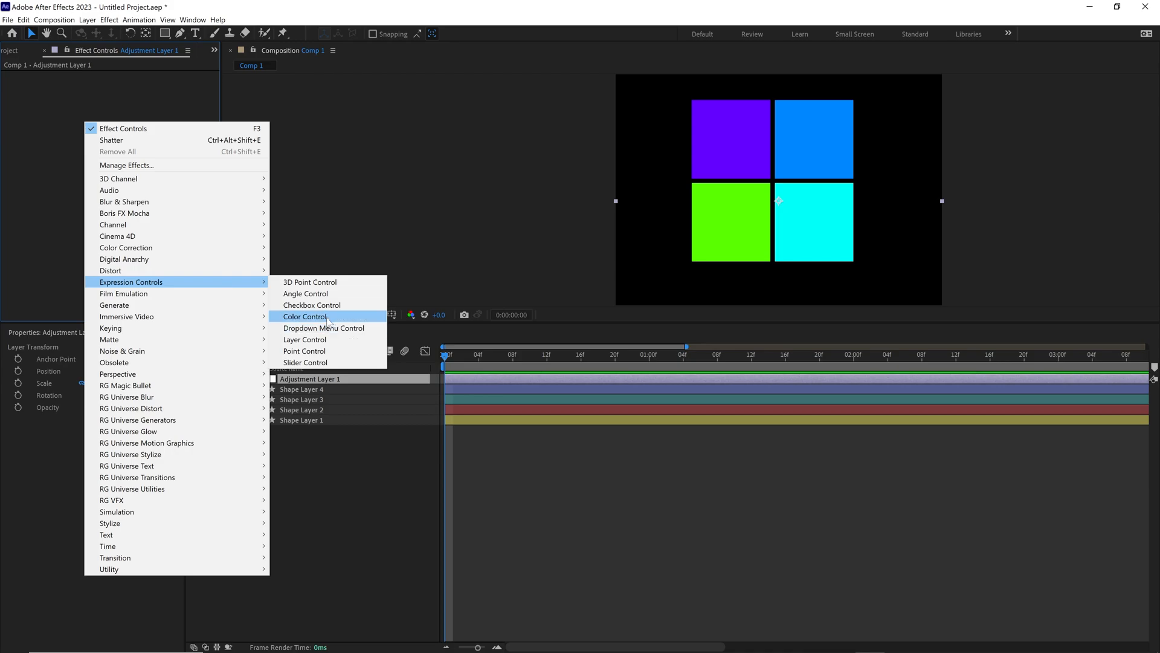
pyautogui.click(304, 316)
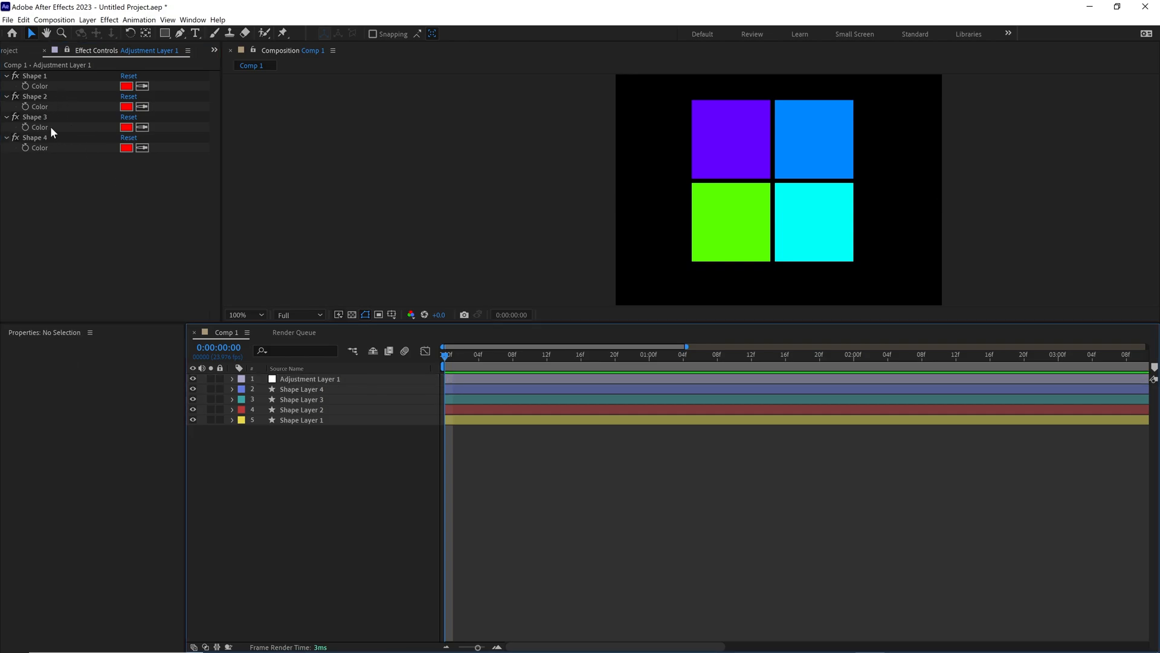
pyautogui.moveTo(80, 196)
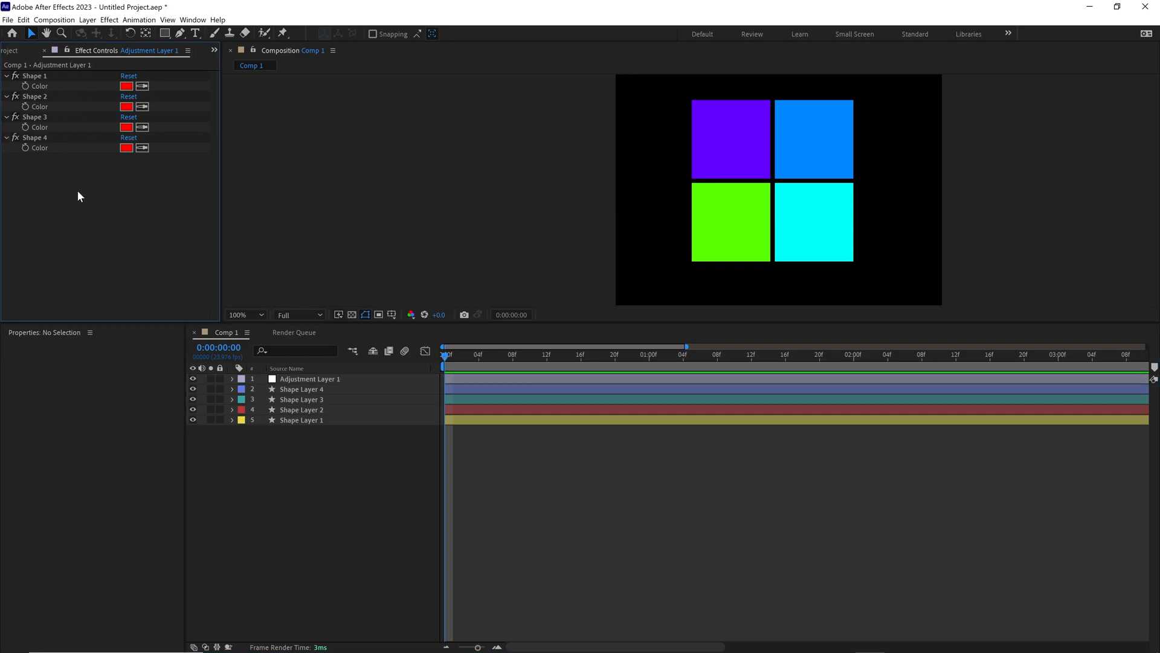
pyautogui.moveTo(69, 55)
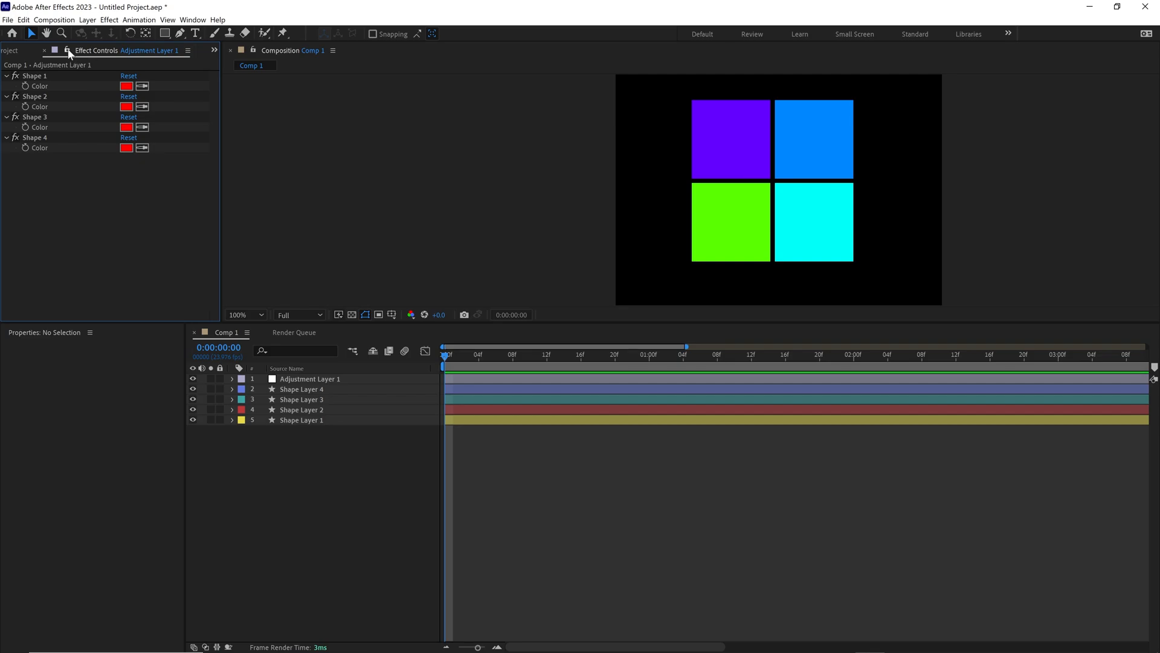
pyautogui.moveTo(331, 417)
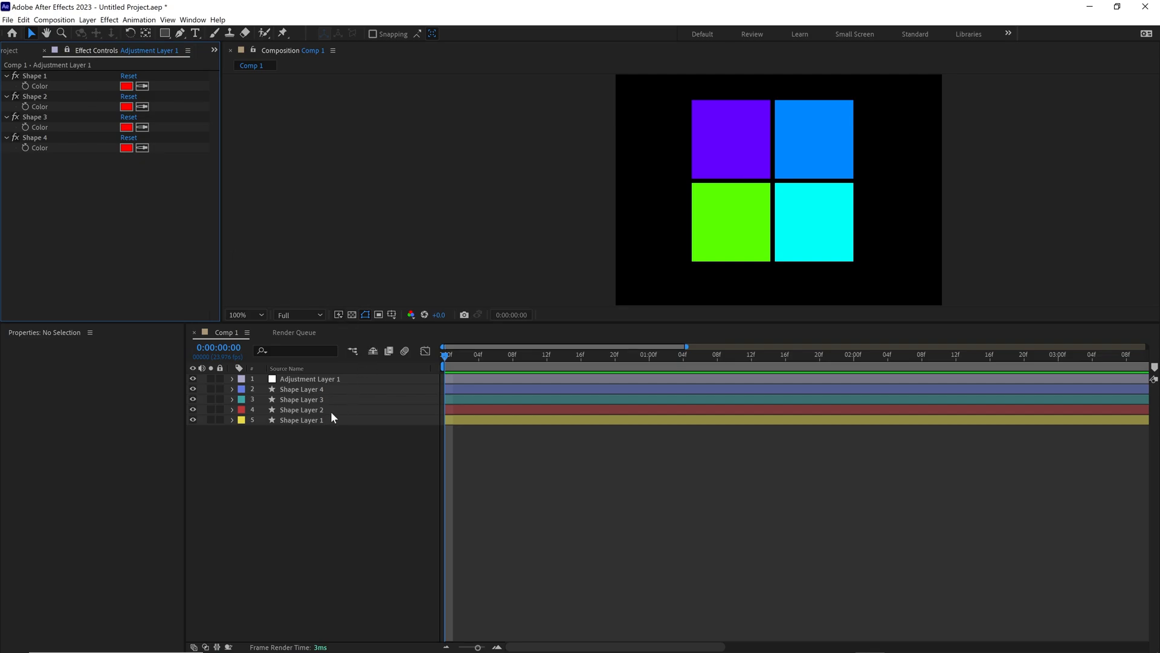
# Enable an expression on Shape Layer 1's Fill Color property.
pyautogui.click(301, 420)
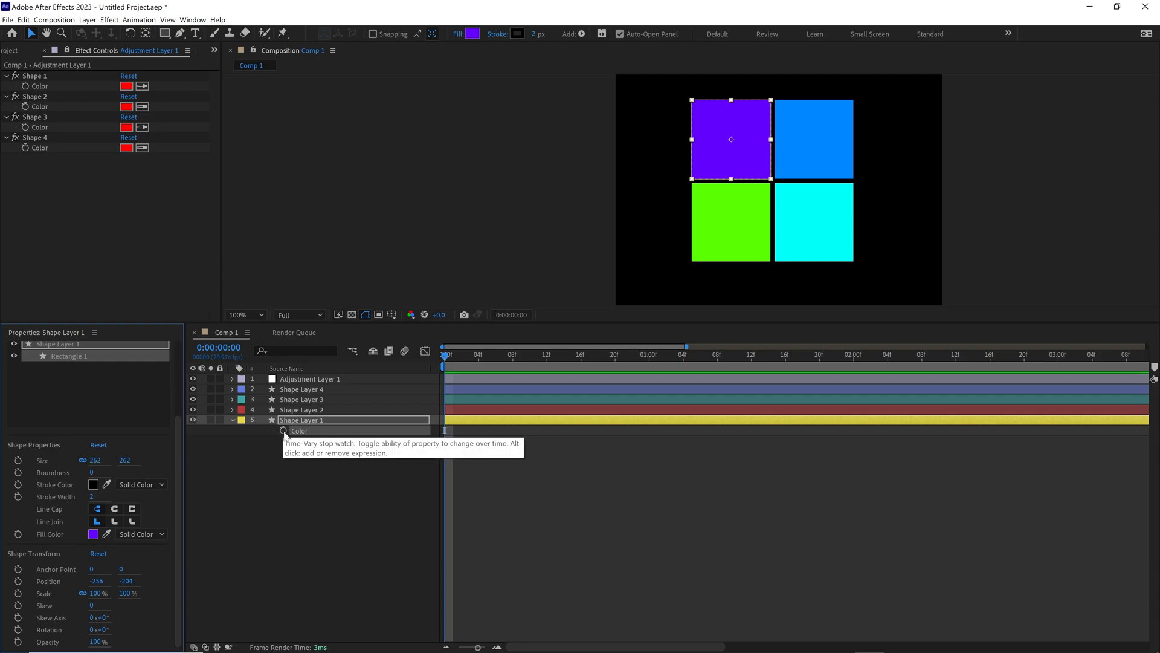
pyautogui.click(283, 431)
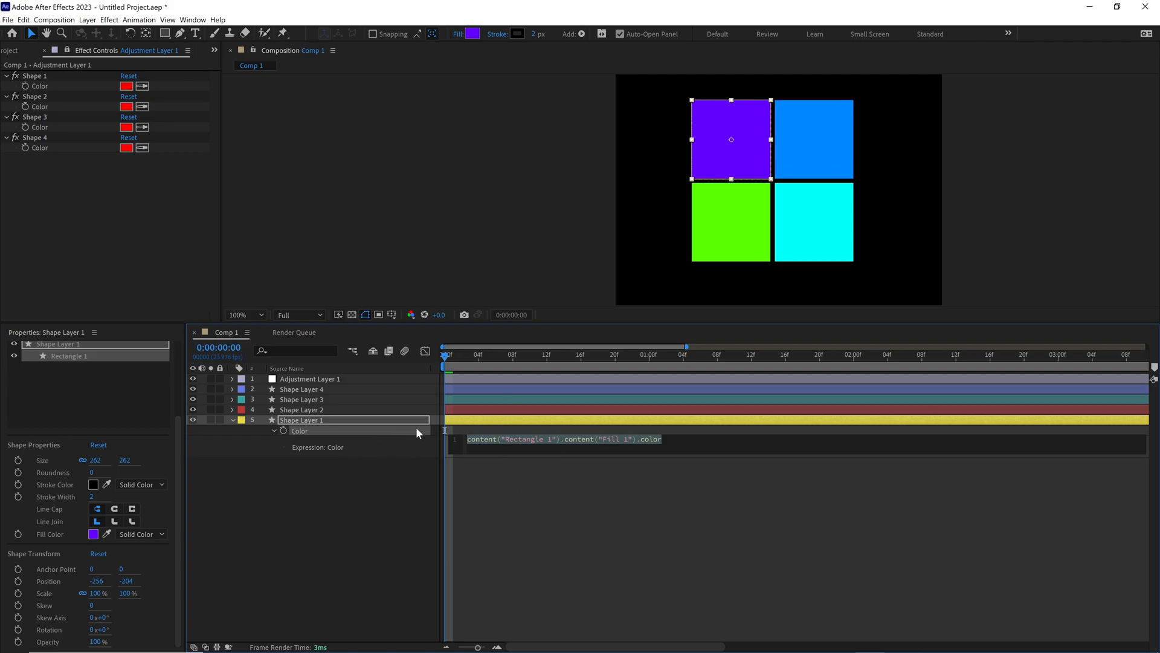
pyautogui.moveTo(381, 375)
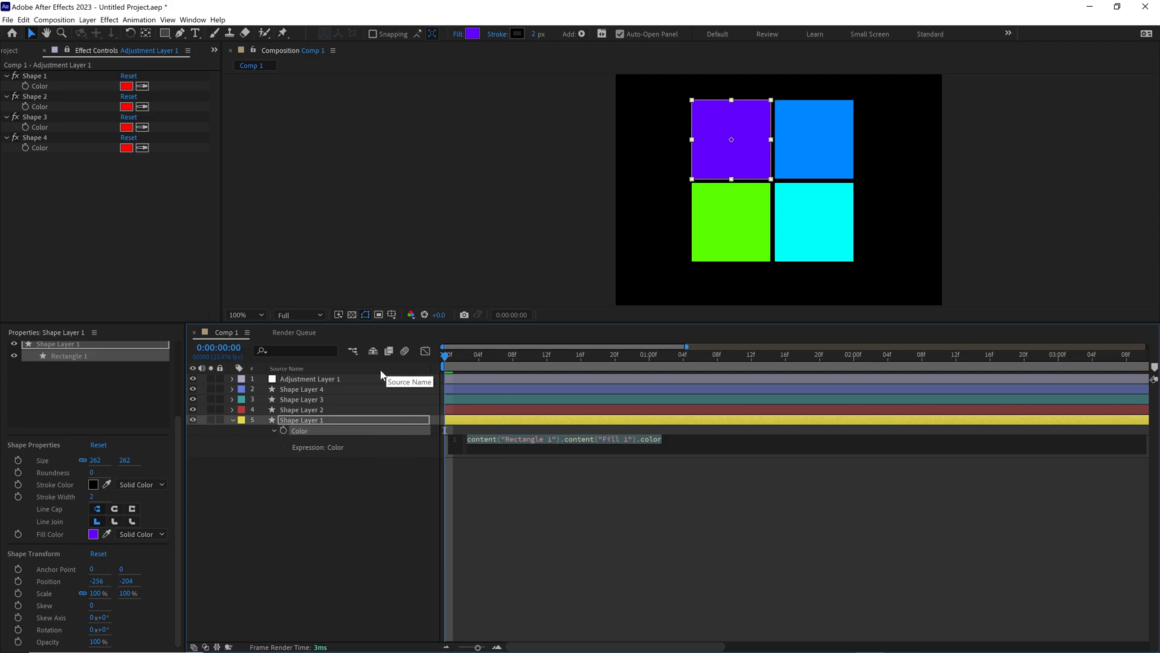
# Show the Parent & Link column in the timeline.
pyautogui.rightClick(286, 367)
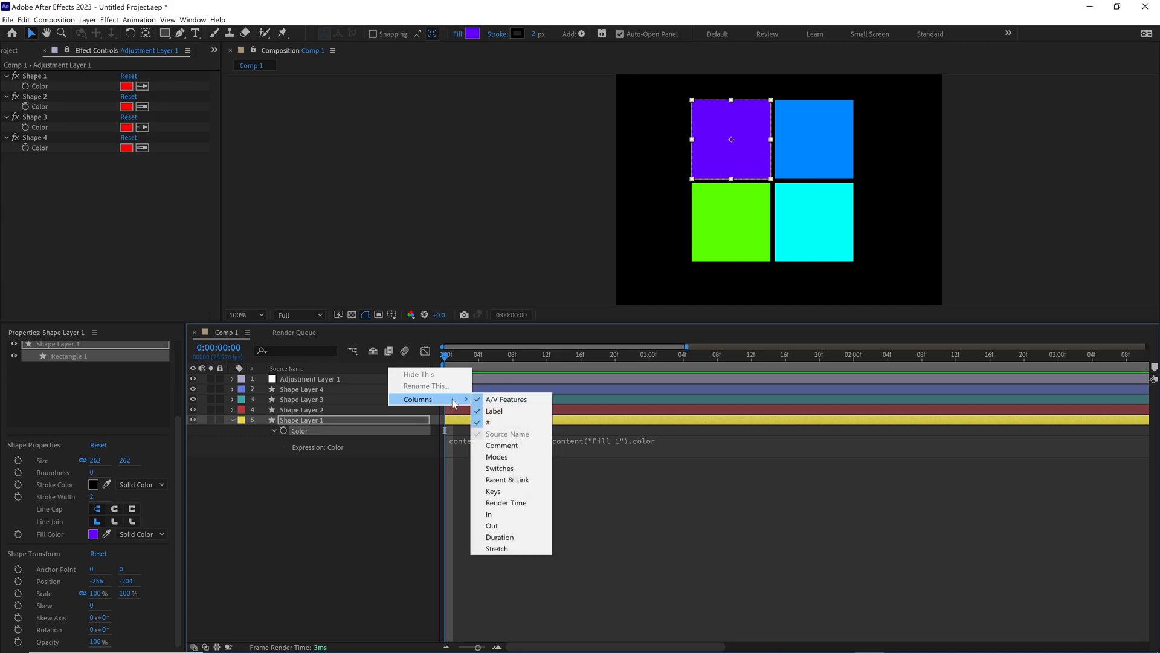
pyautogui.moveTo(507, 480)
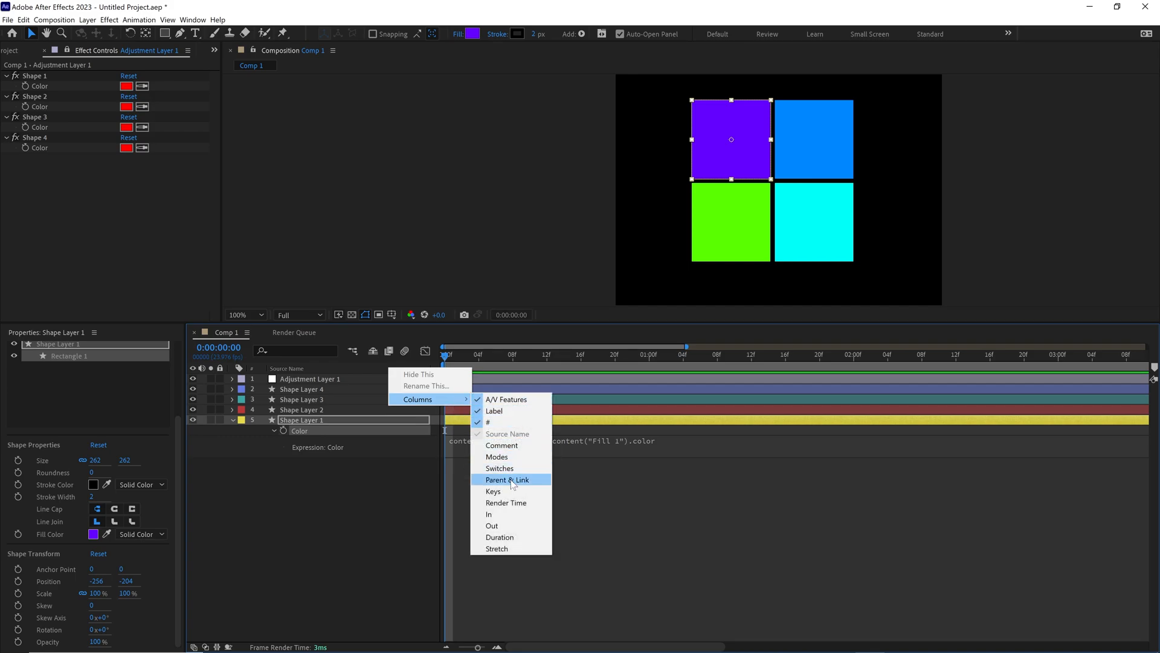
pyautogui.click(506, 480)
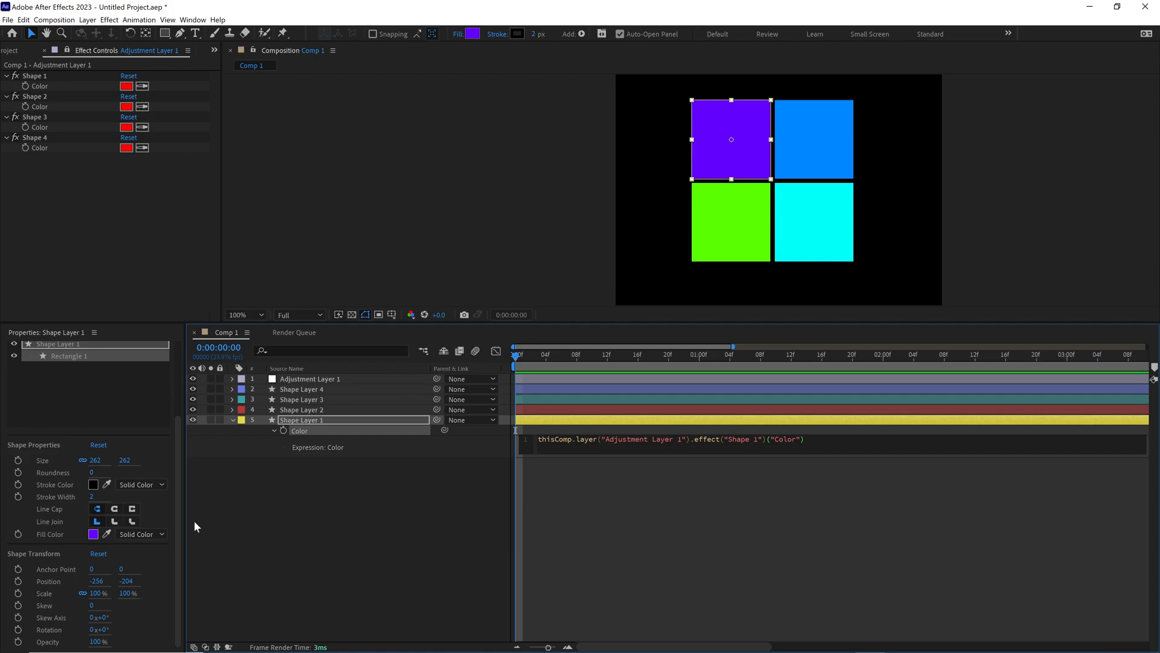
# Link the remaining squares' fill expressions to their Shape color controls, turning all squares red.
pyautogui.click(301, 410)
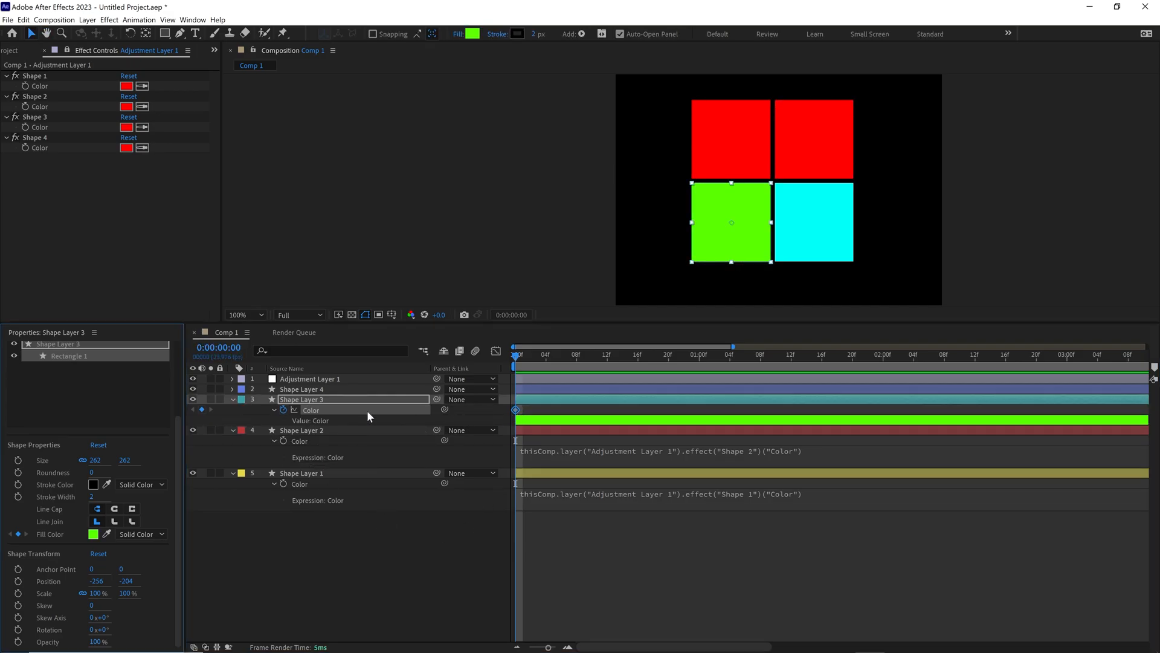
pyautogui.click(281, 410)
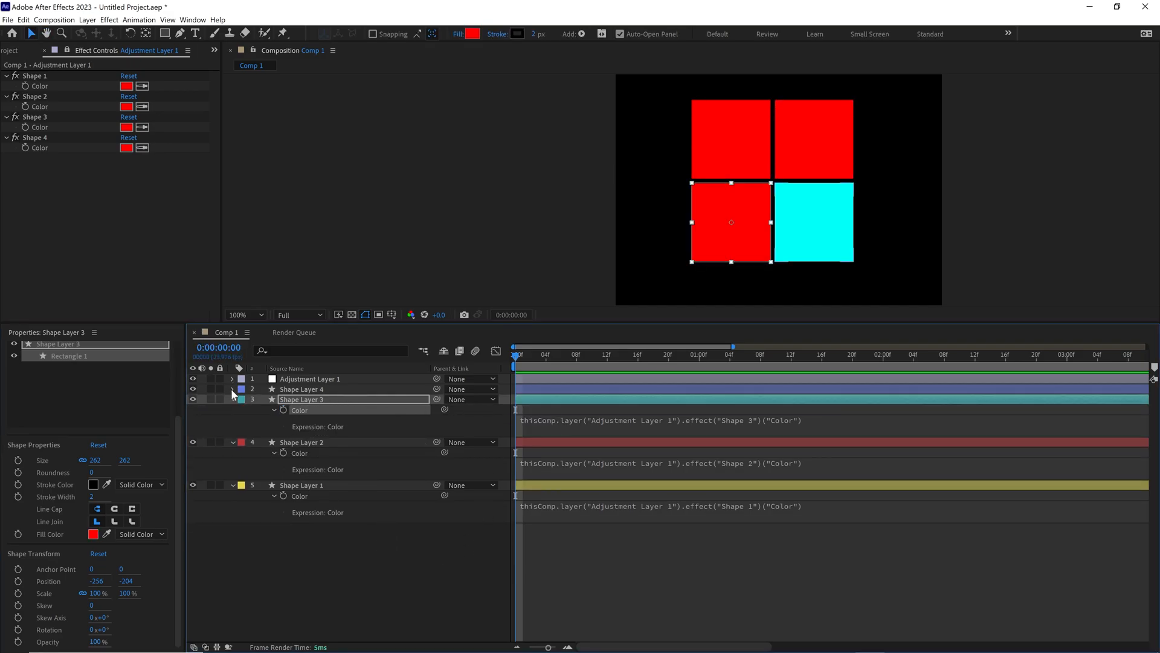
pyautogui.click(301, 388)
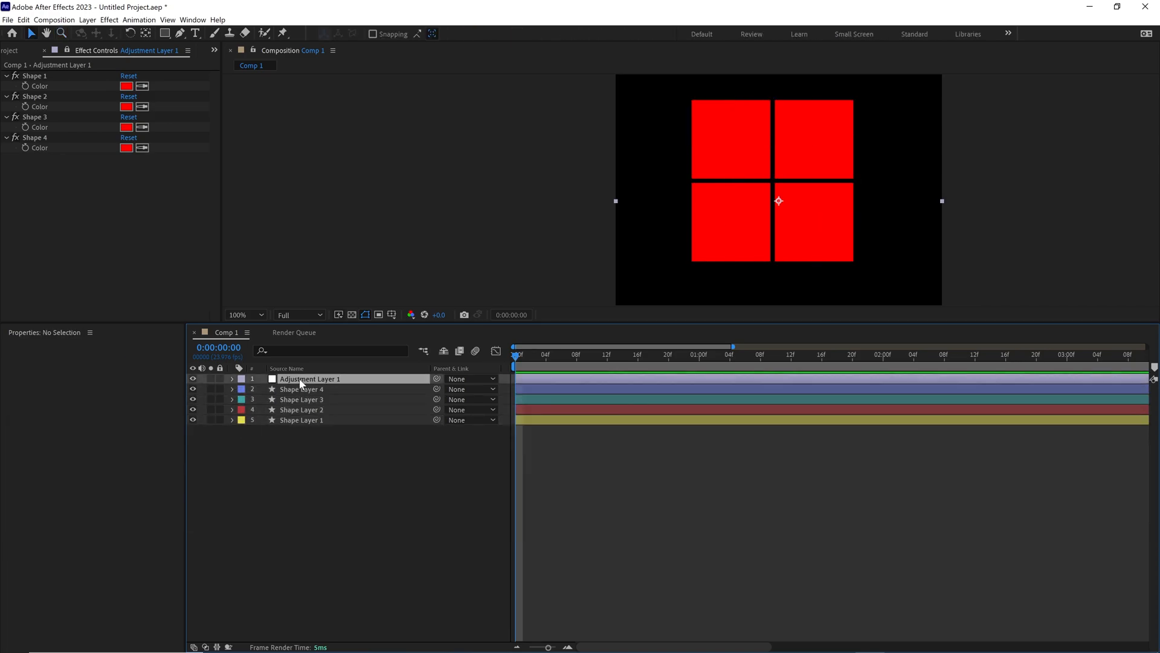
pyautogui.click(309, 379)
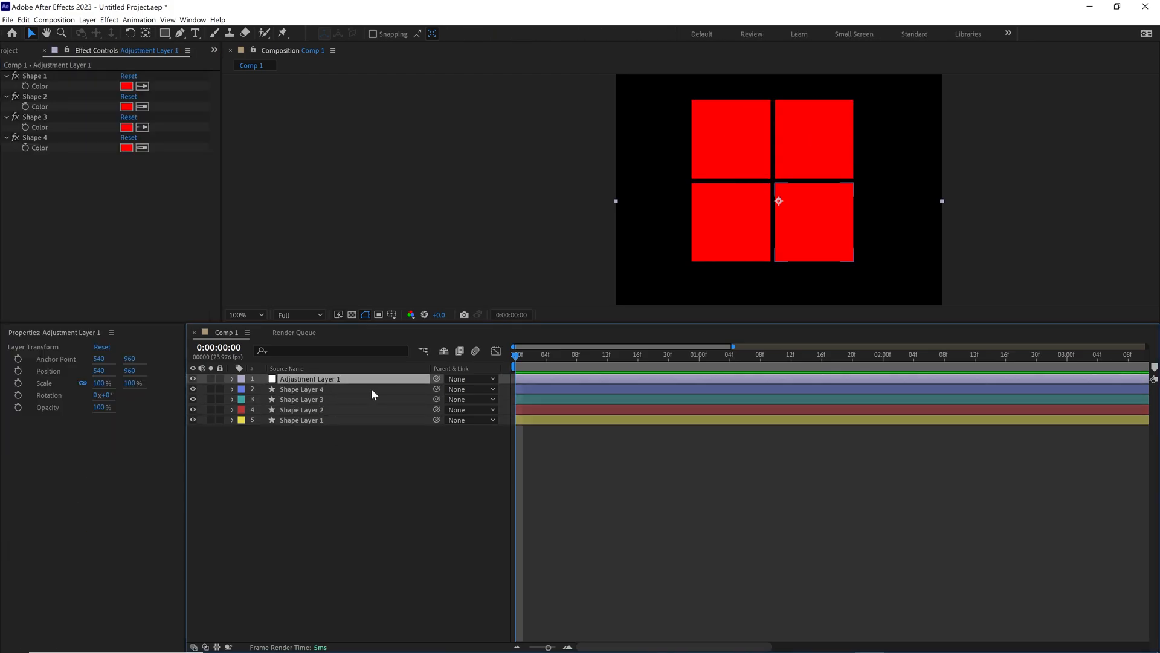
pyautogui.moveTo(334, 367)
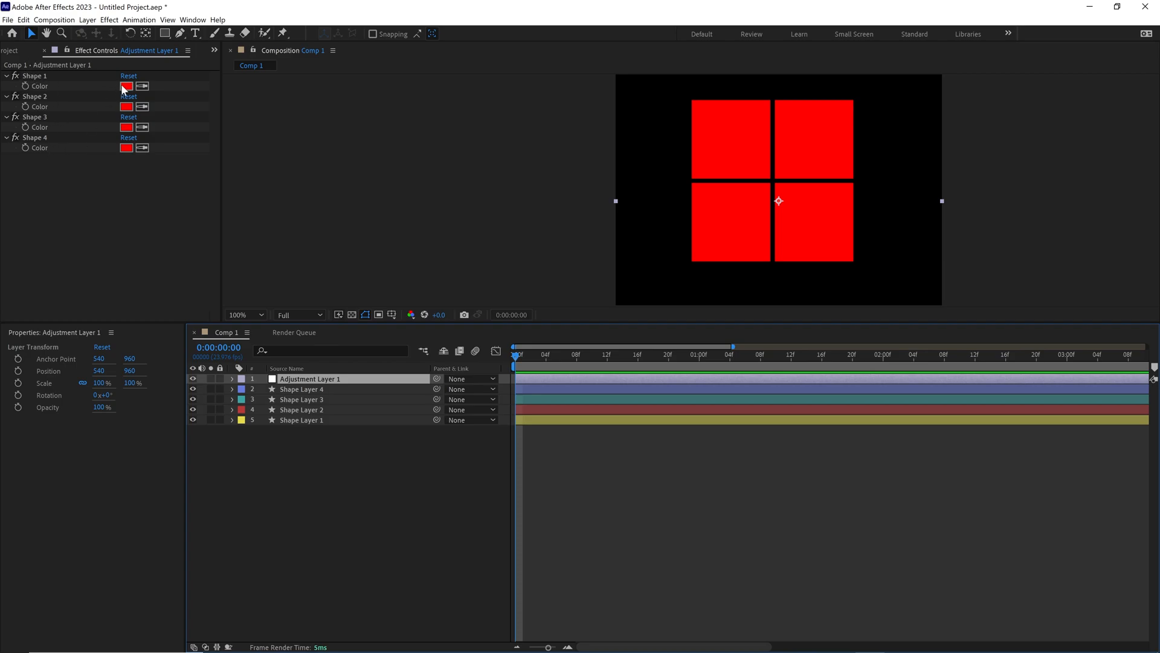
# Recolor Shape 1 to blue and pick a blue hue for Shape 4 in the Color dialog.
pyautogui.click(126, 86)
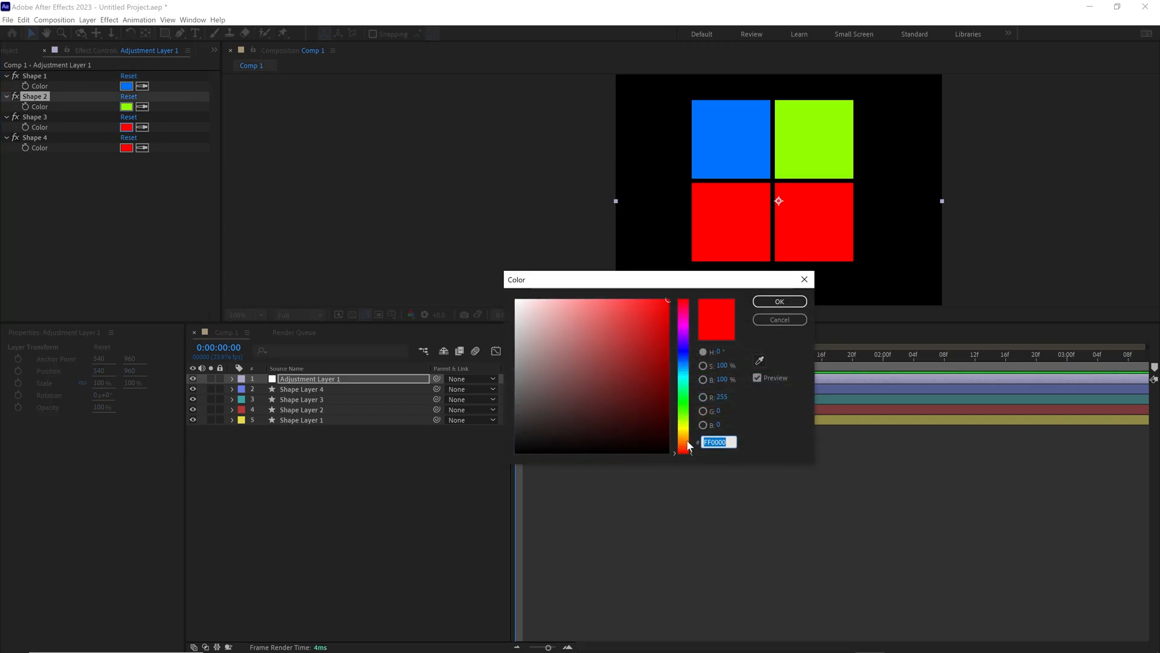
pyautogui.click(778, 301)
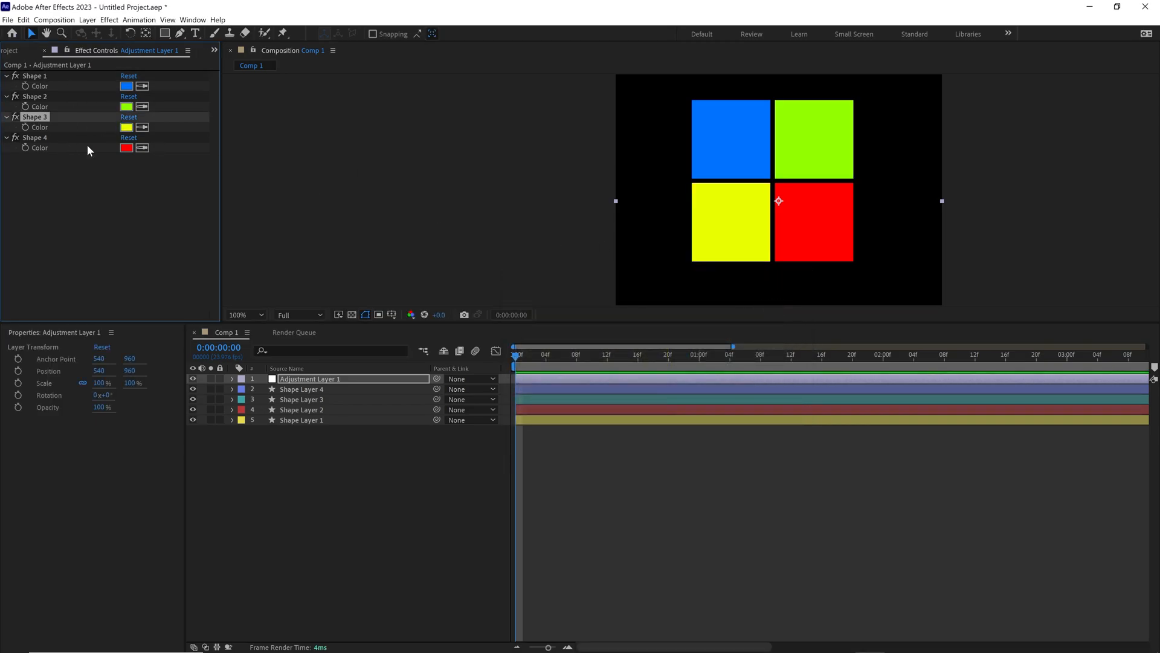
pyautogui.click(126, 147)
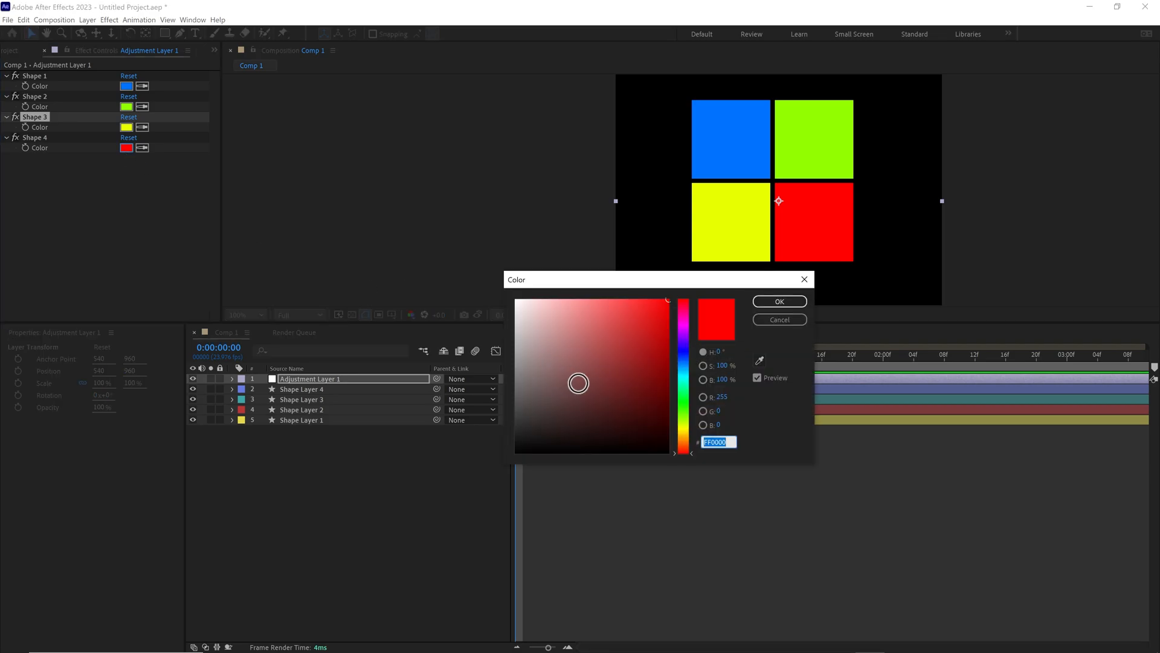
pyautogui.click(681, 359)
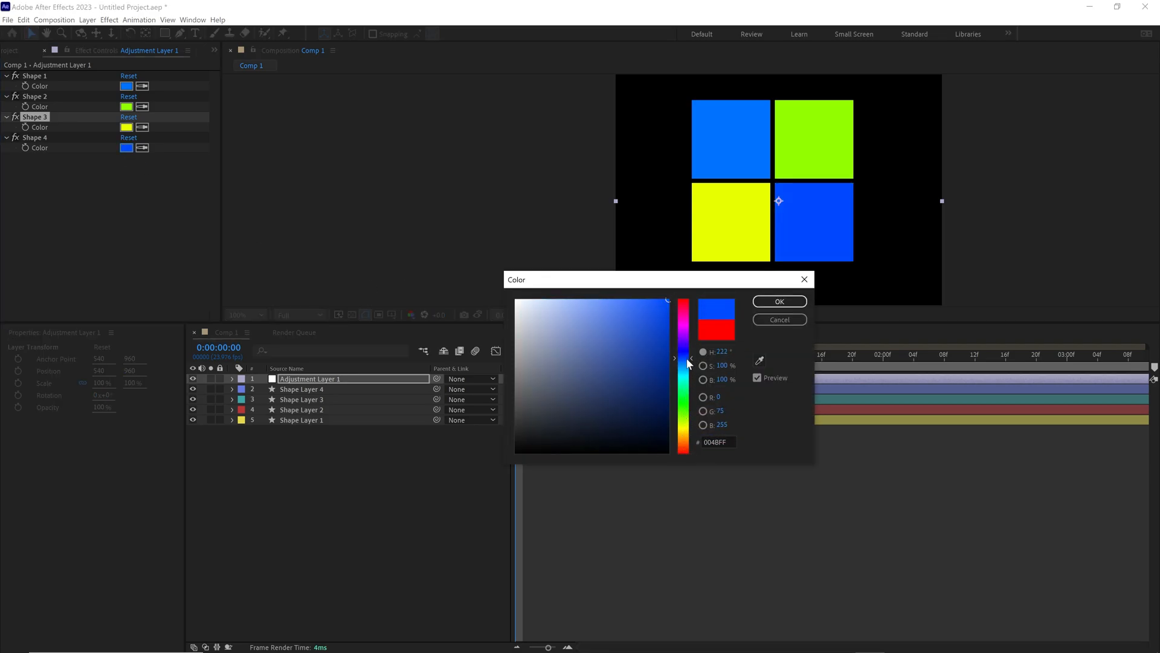